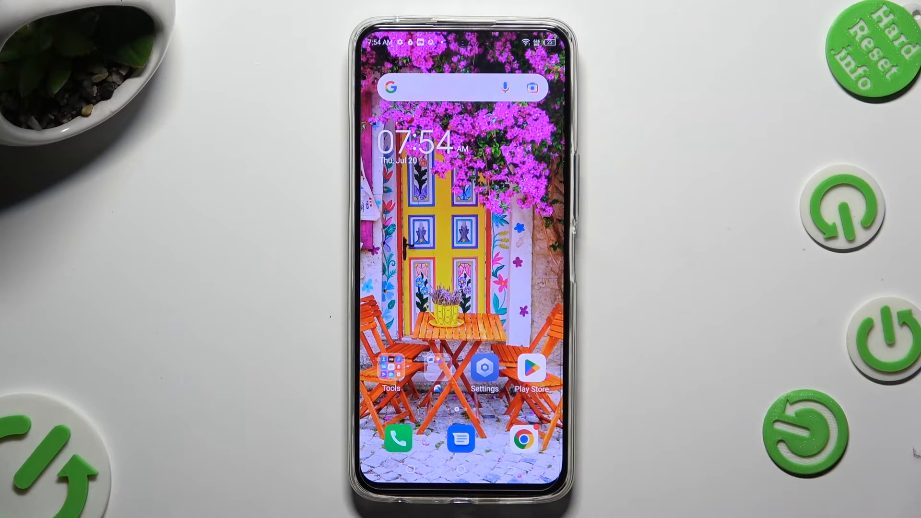
Go from the home screen into Settings and down to the Special function features page
left_click(483, 369)
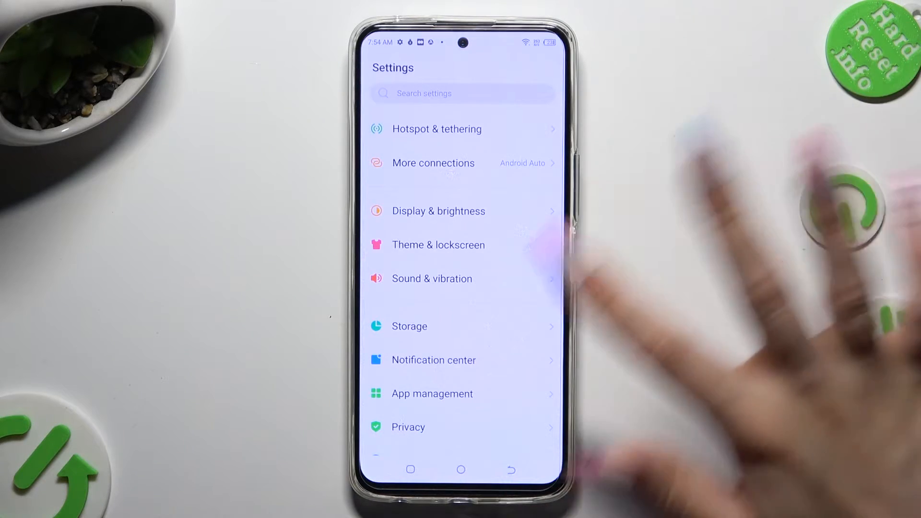
scroll("down", 3)
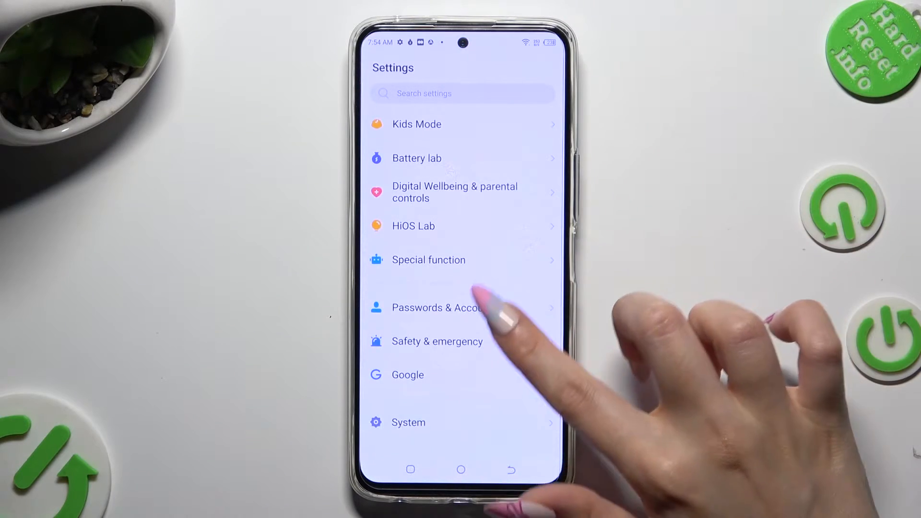
scroll("down", 3)
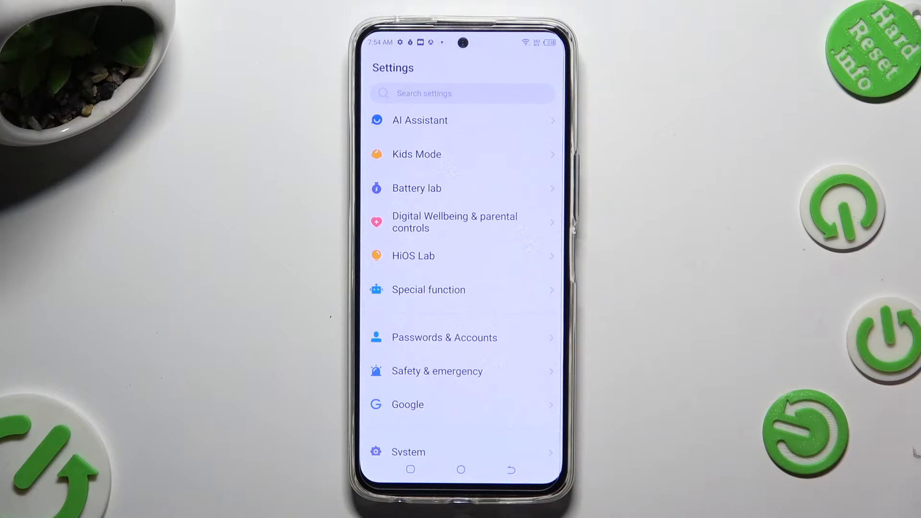
left_click(429, 290)
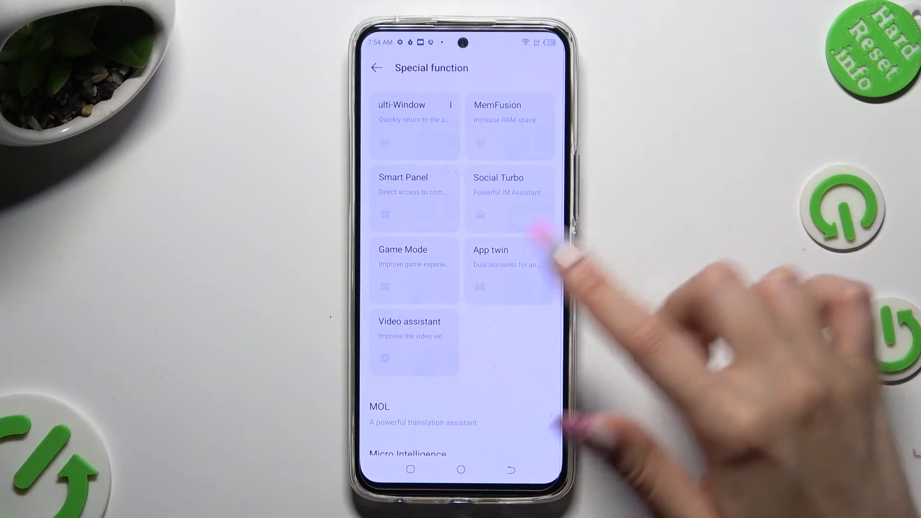
In App twin, switch on the WhatsApp toggle so a dual copy is created
left_click(490, 250)
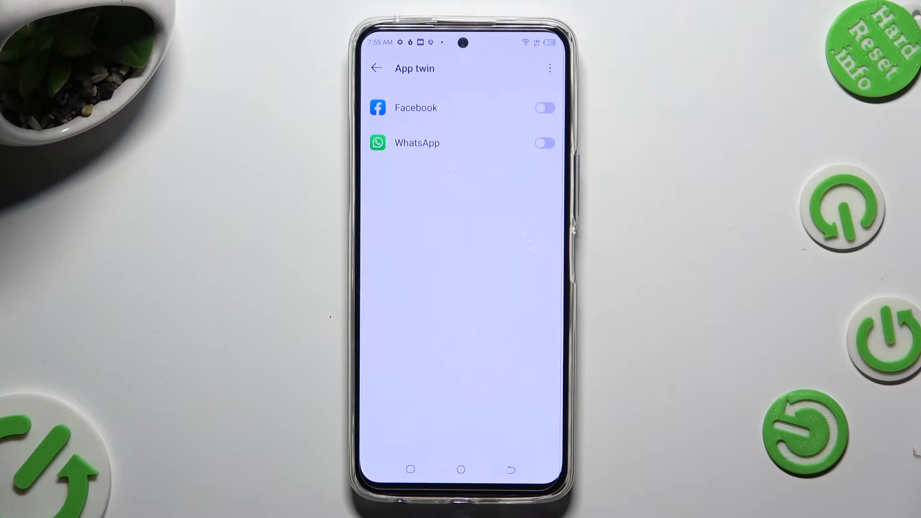
left_click(544, 143)
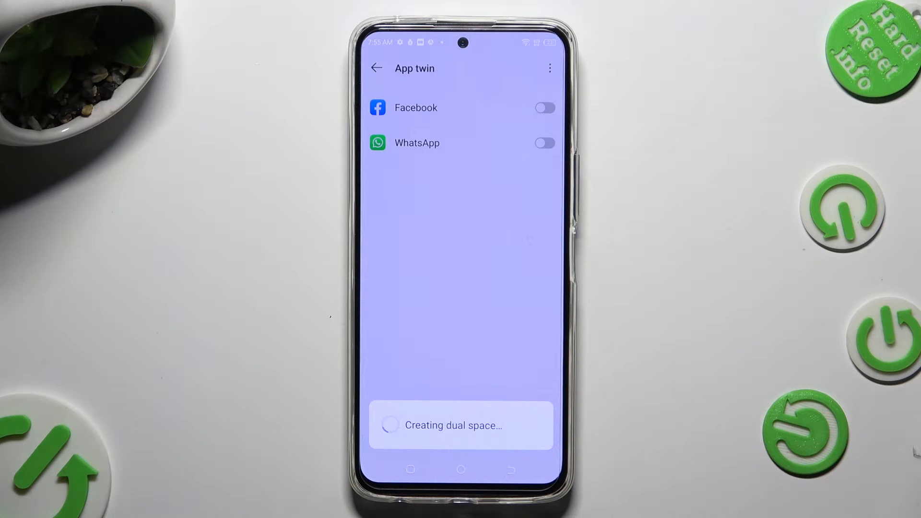
left_click(544, 143)
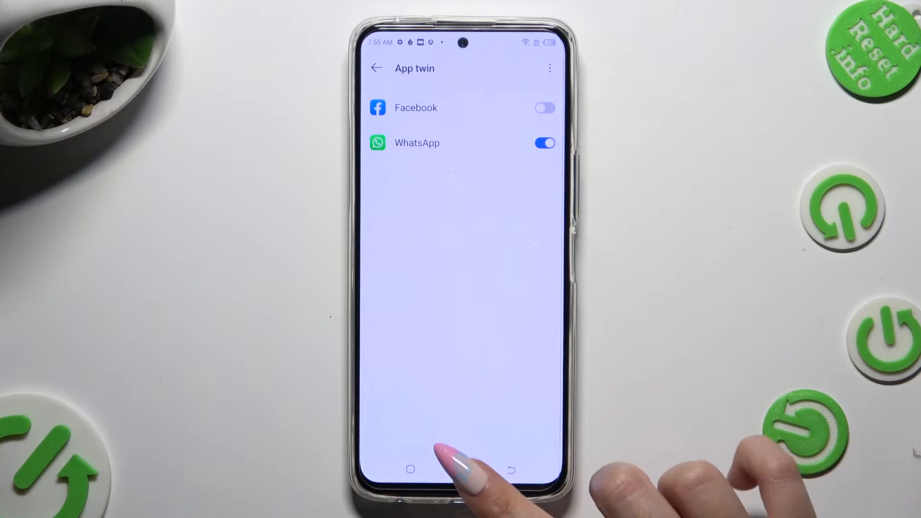
left_click(410, 470)
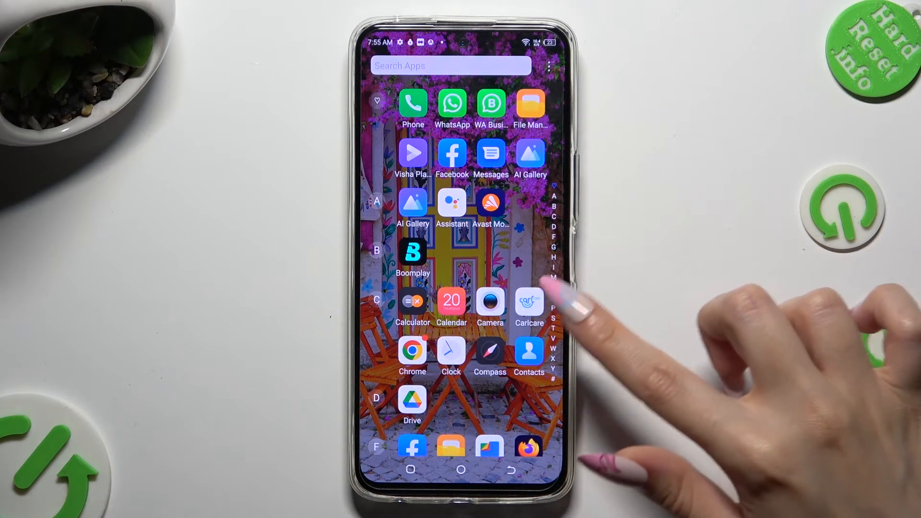
scroll("down", 3)
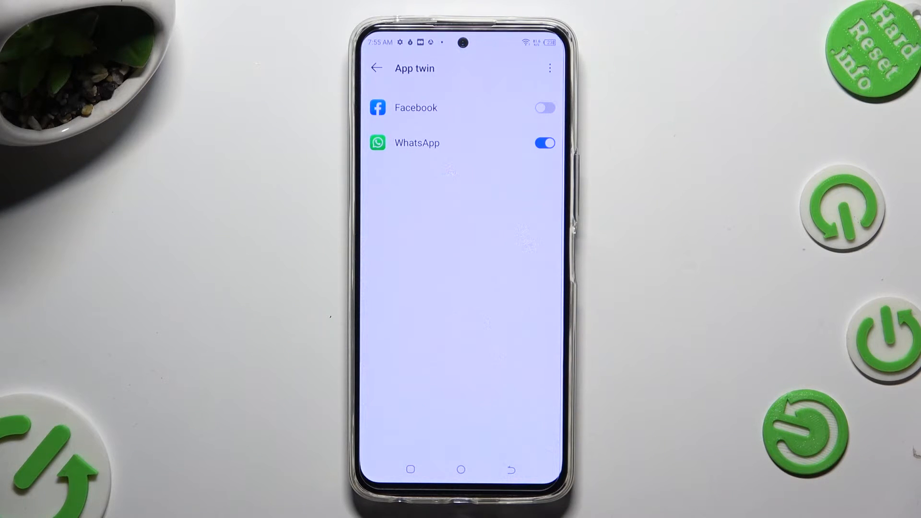
Switch off the WhatsApp twin and confirm CLOSE so the clone and its data are removed
left_click(544, 143)
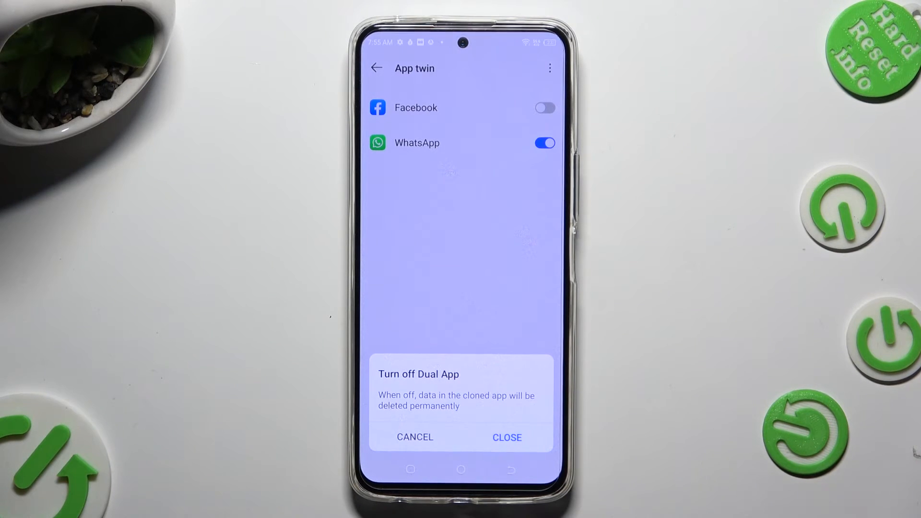
left_click(507, 437)
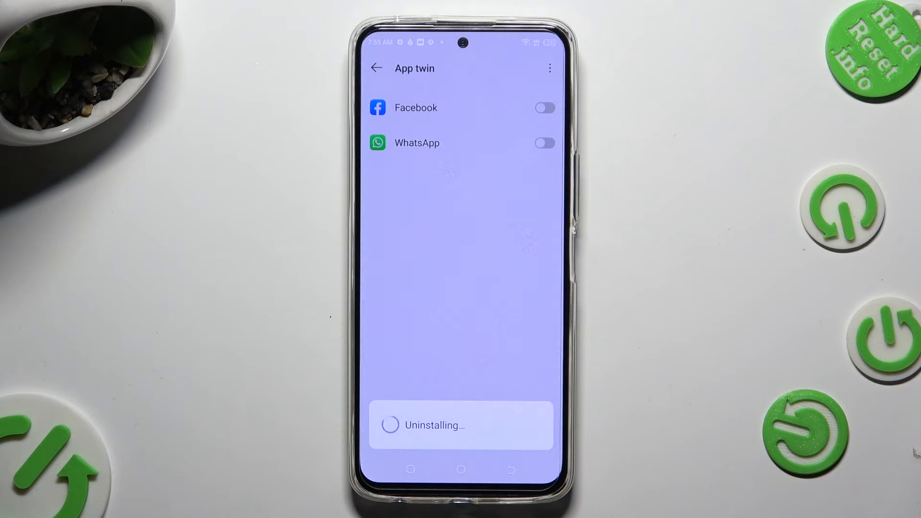